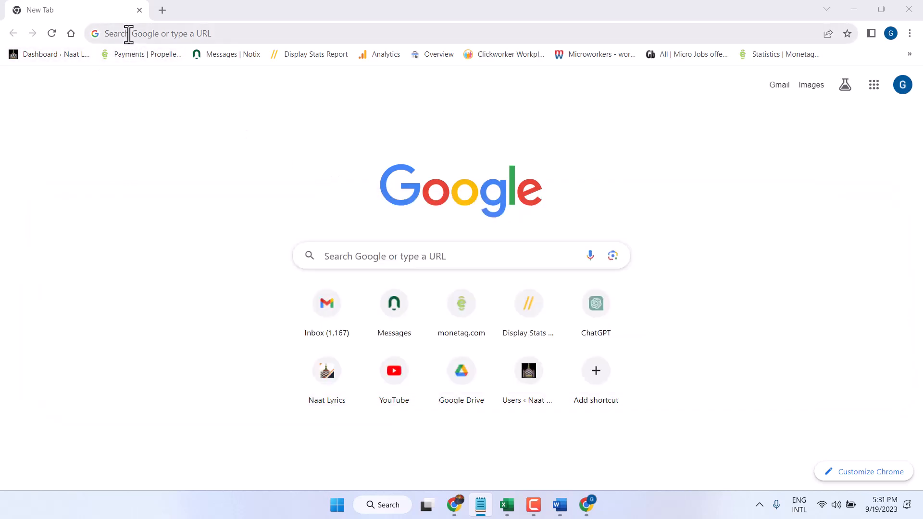
Enter the query REDUSE in the address bar so 'reduce pdf file size' is suggested.
type("R")
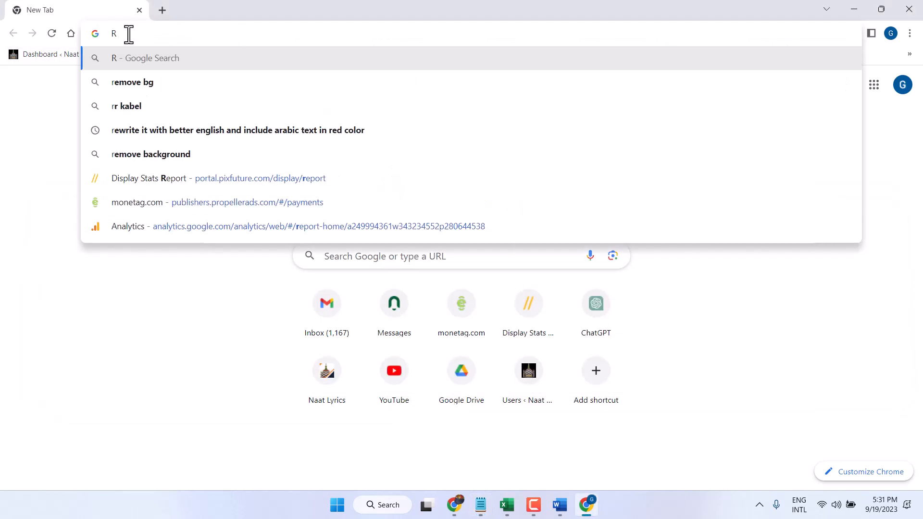
type("EDUS")
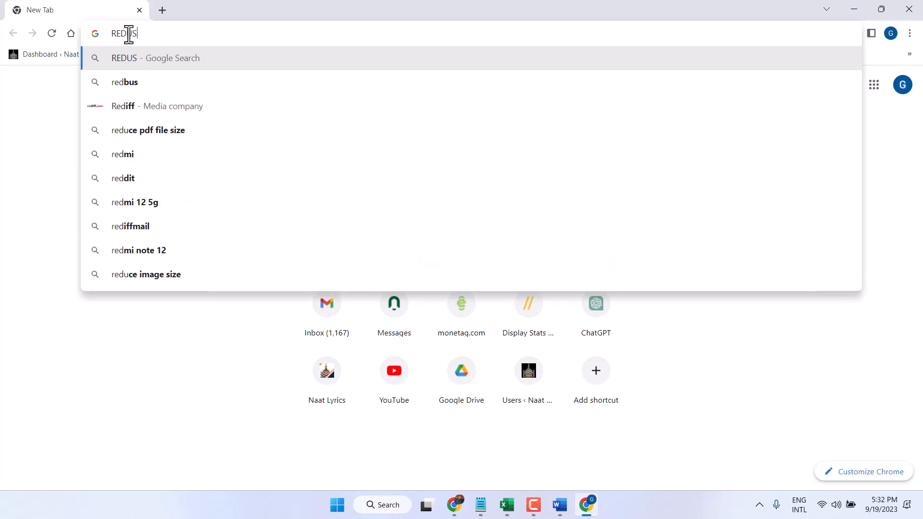
type("E")
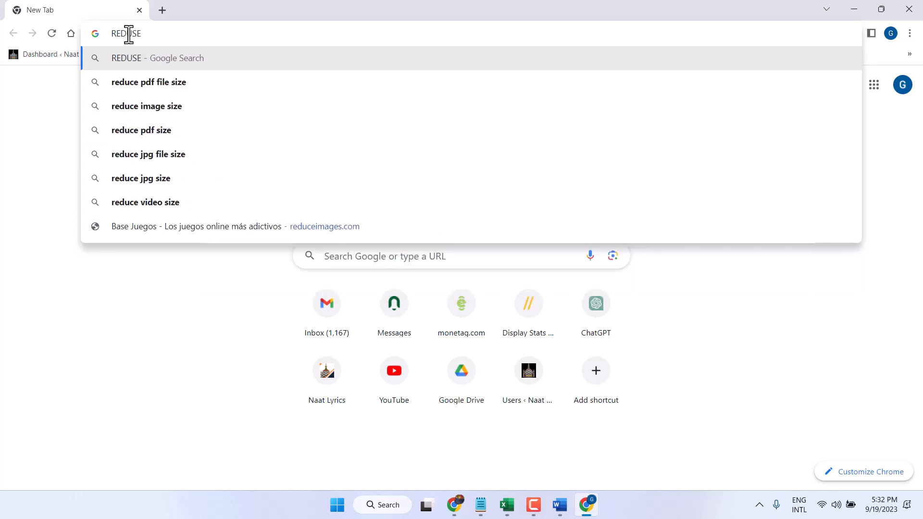
Run the 'reduce pdf file size' search and look through the listed compression tools.
left_click(148, 82)
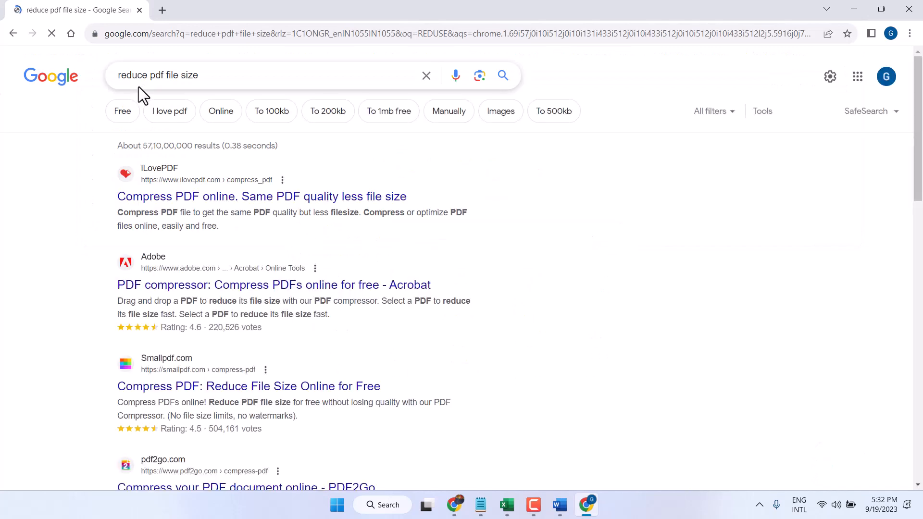
scroll("down", 3)
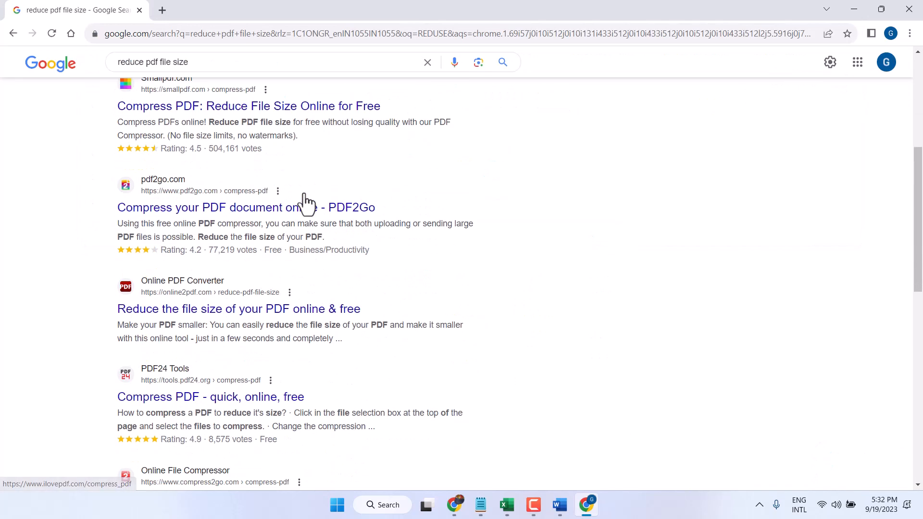
scroll("down", 3)
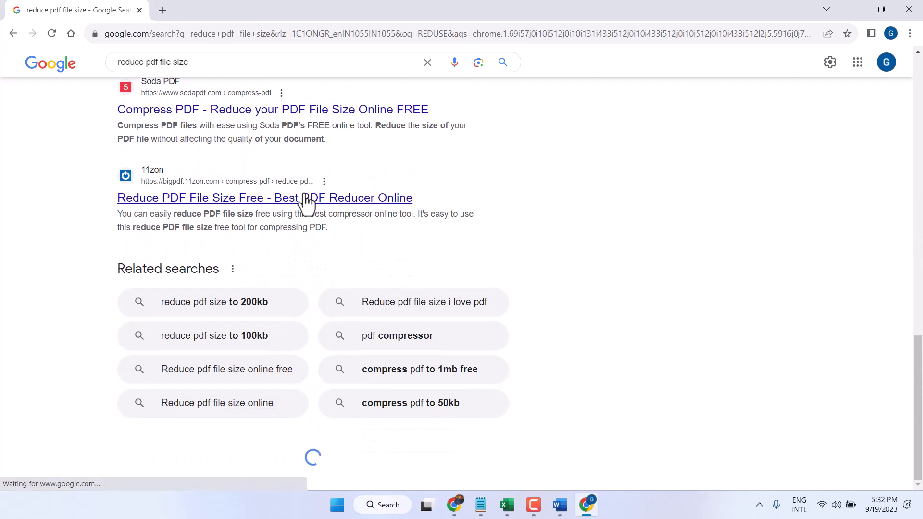
scroll("up", 3)
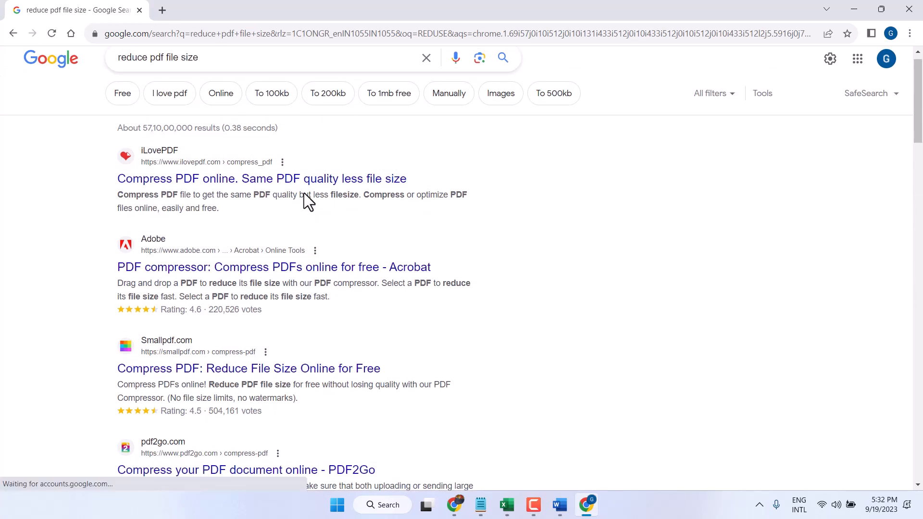
mouse_move(466, 195)
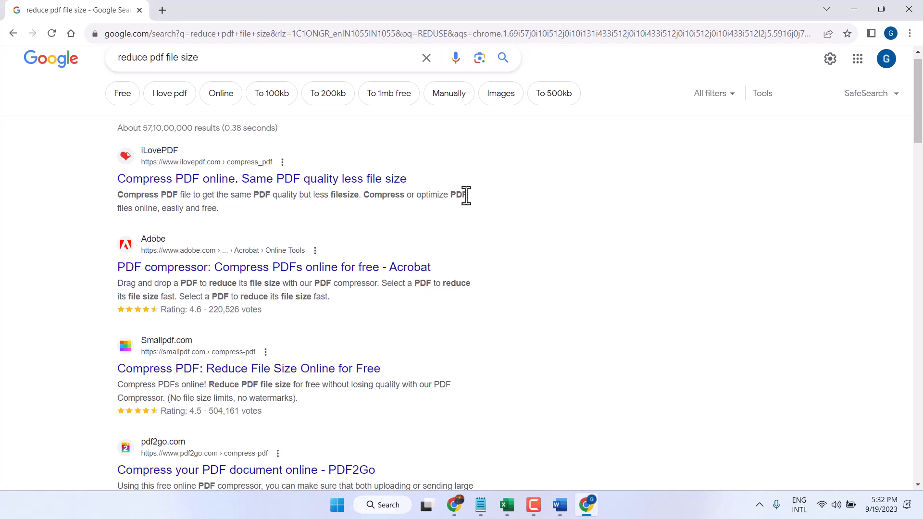
scroll("down", 3)
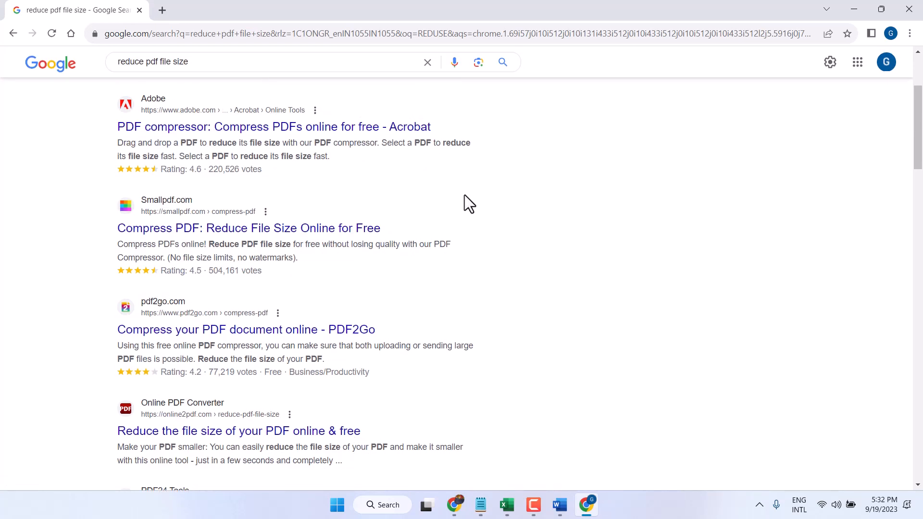
scroll("up", 3)
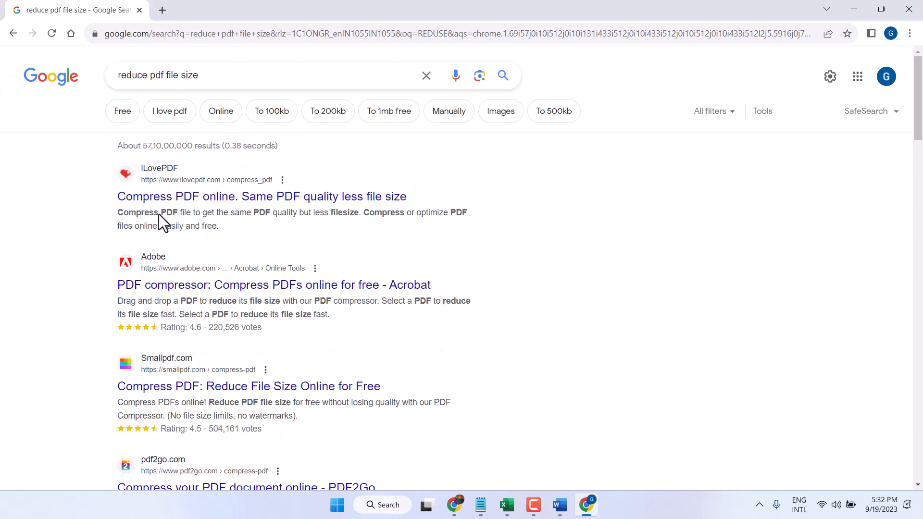
mouse_move(235, 205)
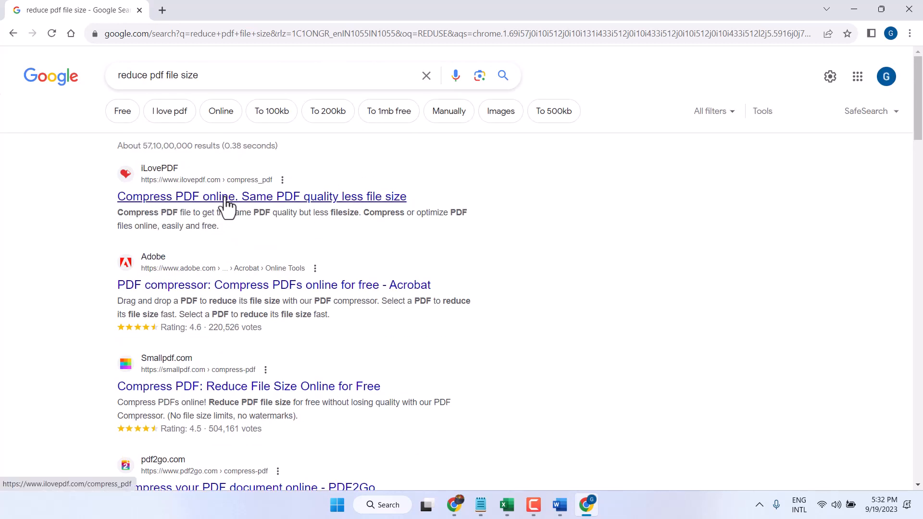
Review the results again and bring up link options for the Smallpdf Compress PDF result.
scroll("down", 3)
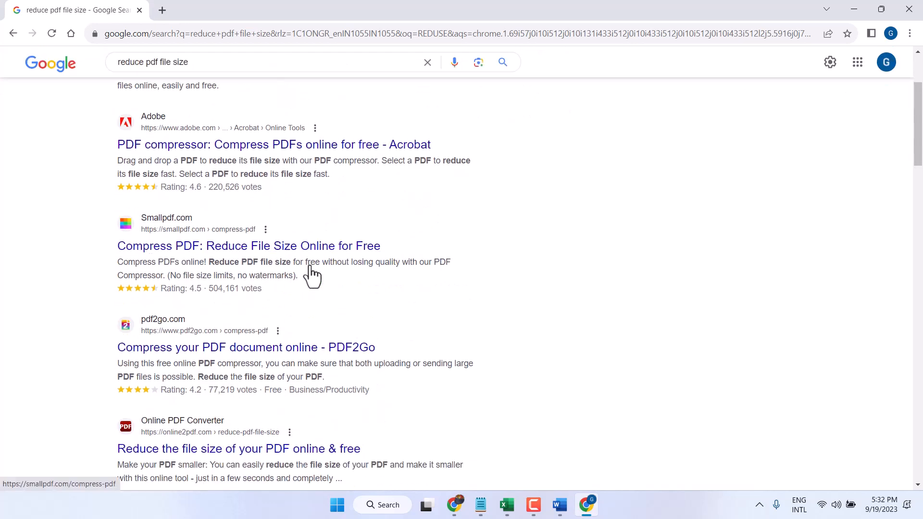
scroll("up", 3)
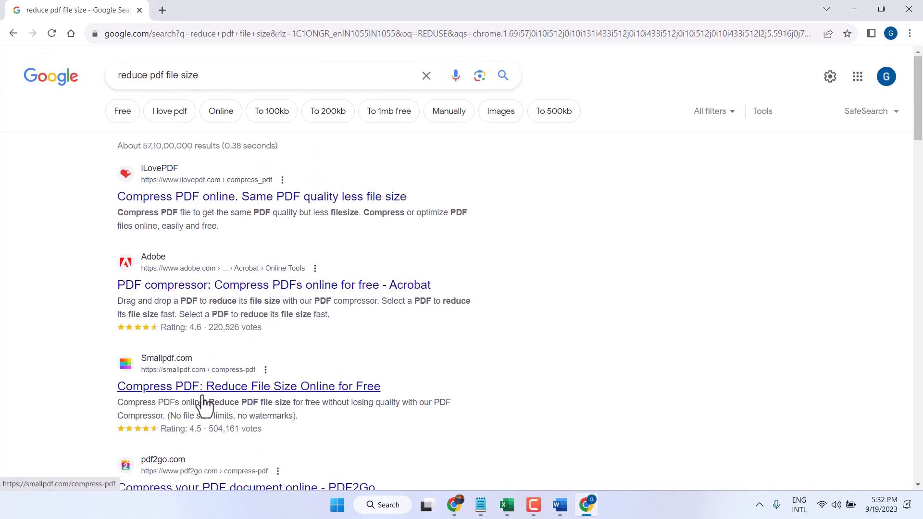
mouse_move(179, 240)
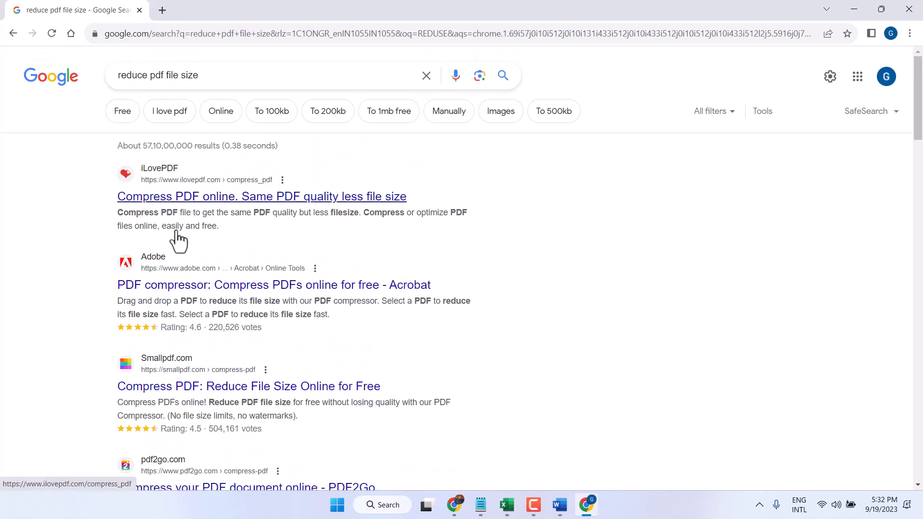
mouse_move(166, 203)
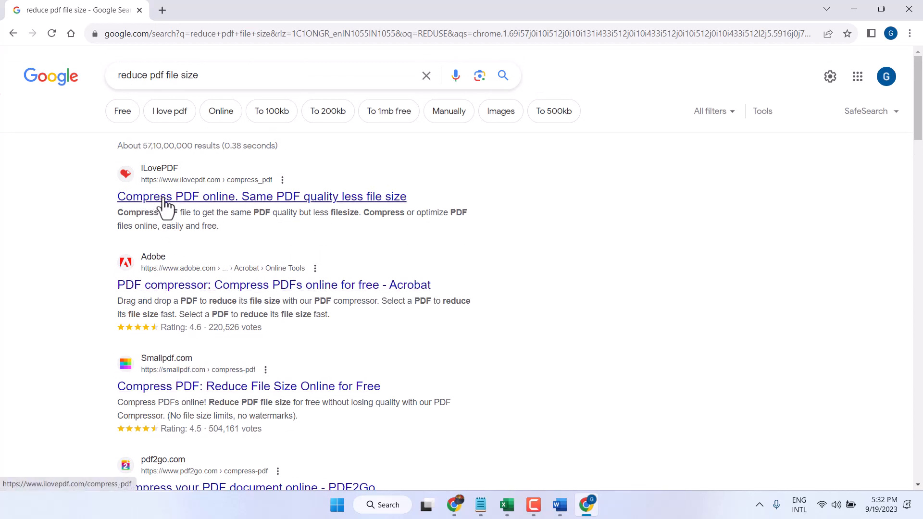
scroll("down", 3)
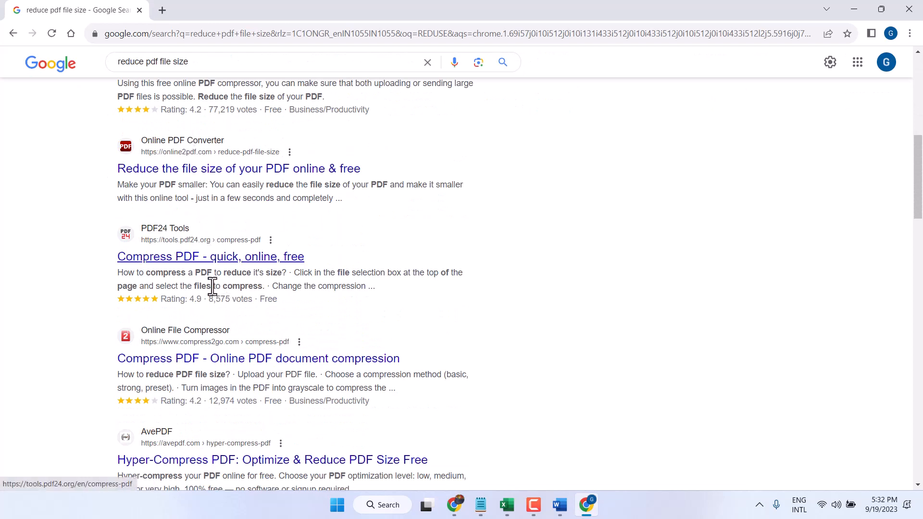
scroll("up", 3)
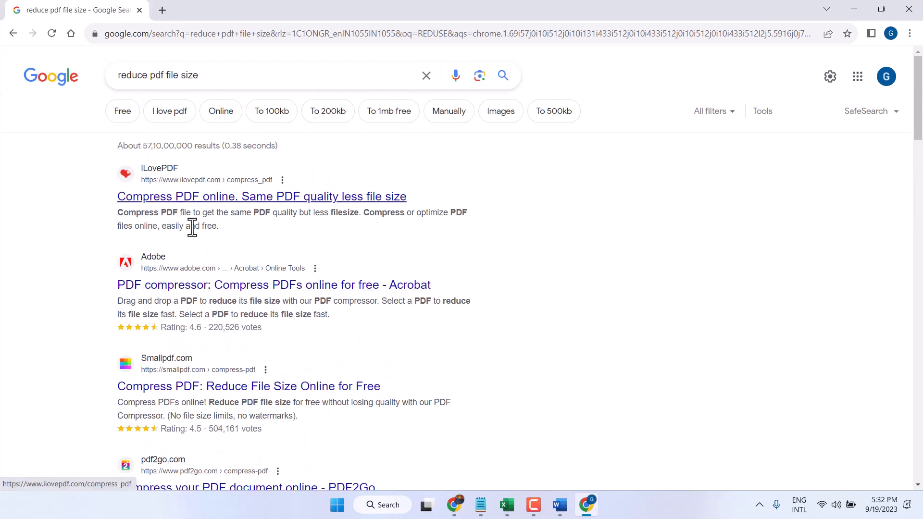
mouse_move(201, 343)
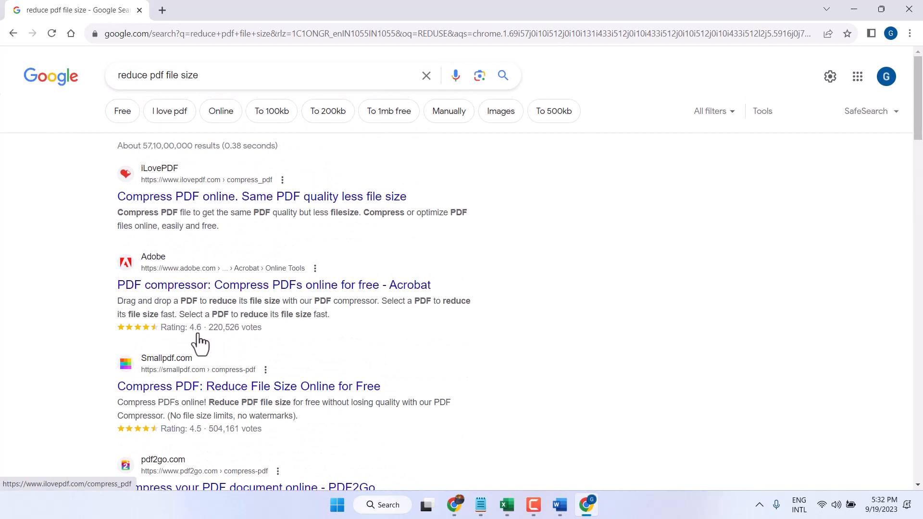
right_click(274, 284)
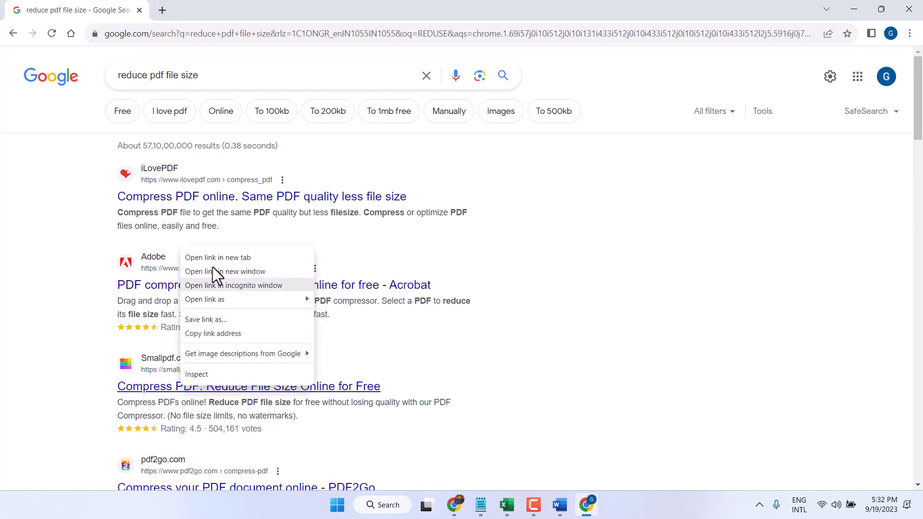
Load smallpdf.com/compress-pdf in a new tab and look over the page.
left_click(217, 258)
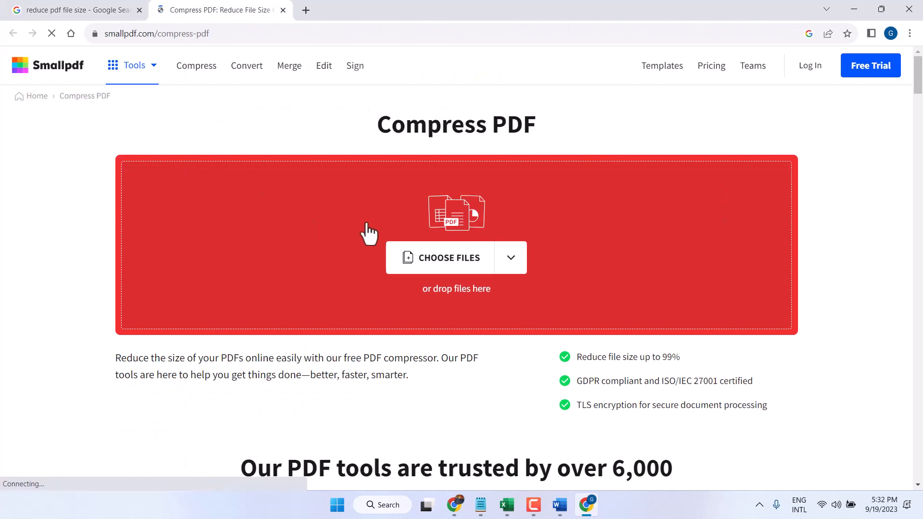
scroll("down", 3)
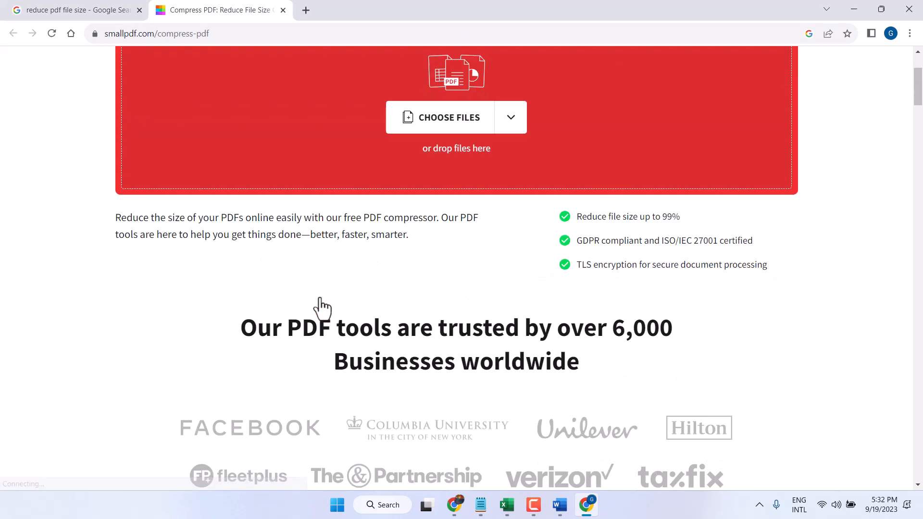
scroll("up", 3)
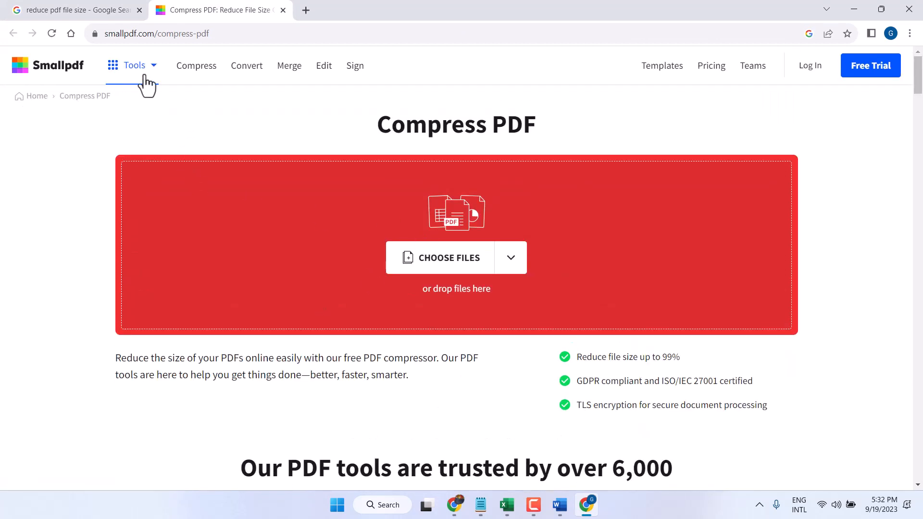
mouse_move(444, 265)
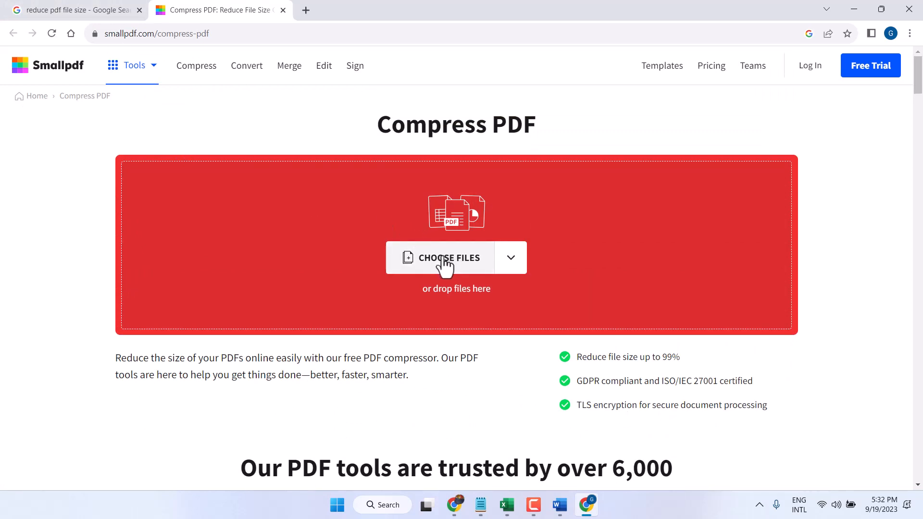
mouse_move(457, 271)
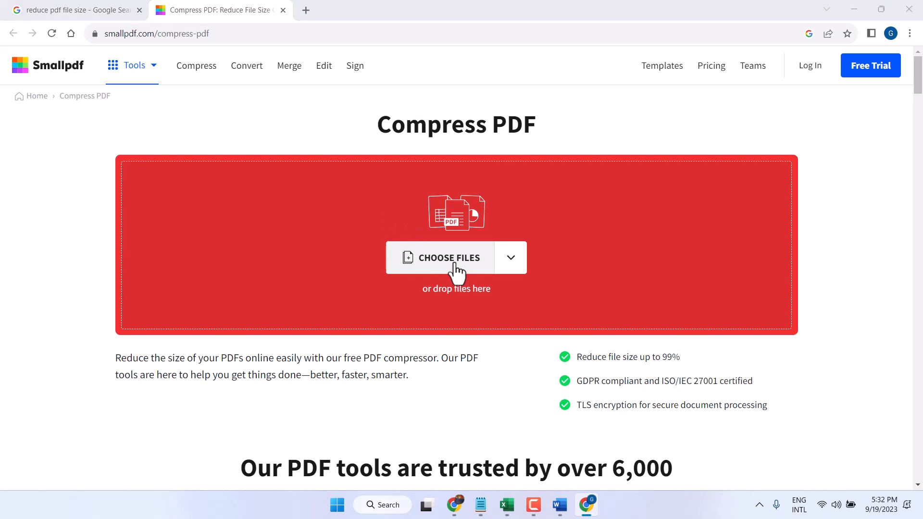
Choose the PDF file so it uploads and compresses from 2 MB to 616 kB.
left_click(447, 258)
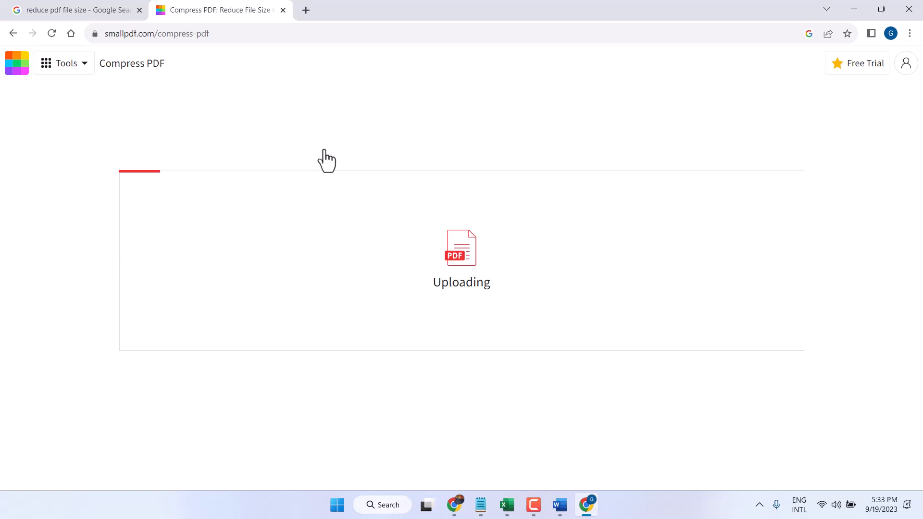
mouse_move(652, 175)
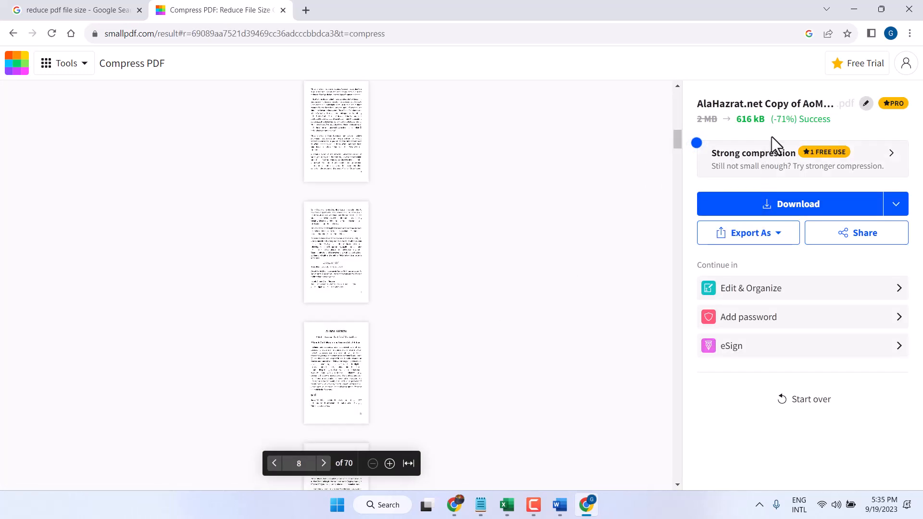
mouse_move(777, 133)
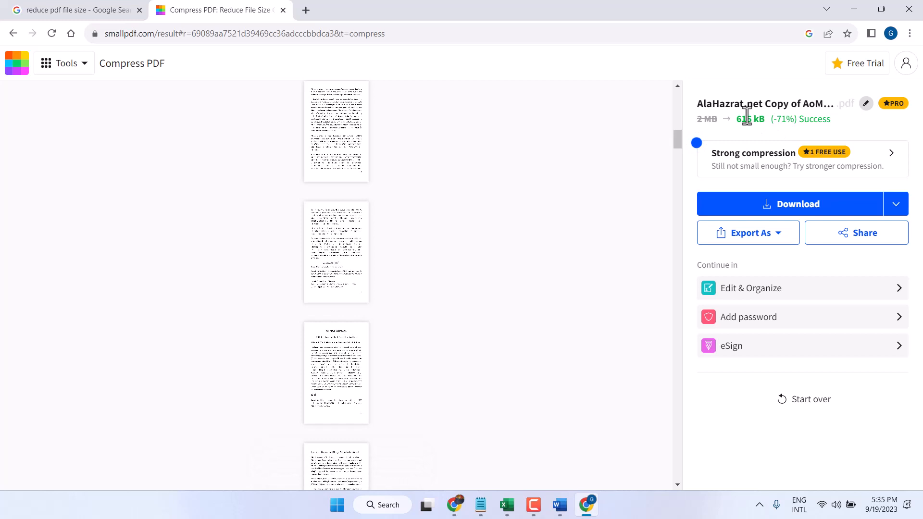
mouse_move(812, 204)
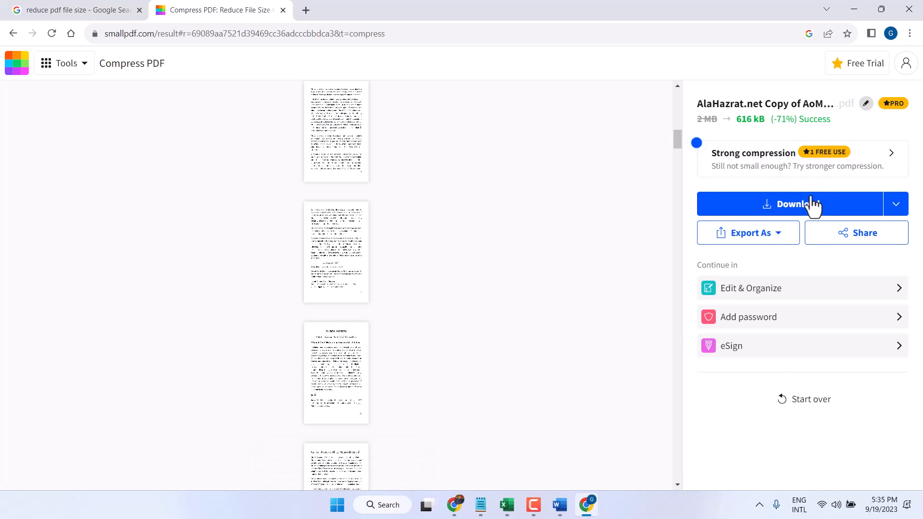
mouse_move(791, 204)
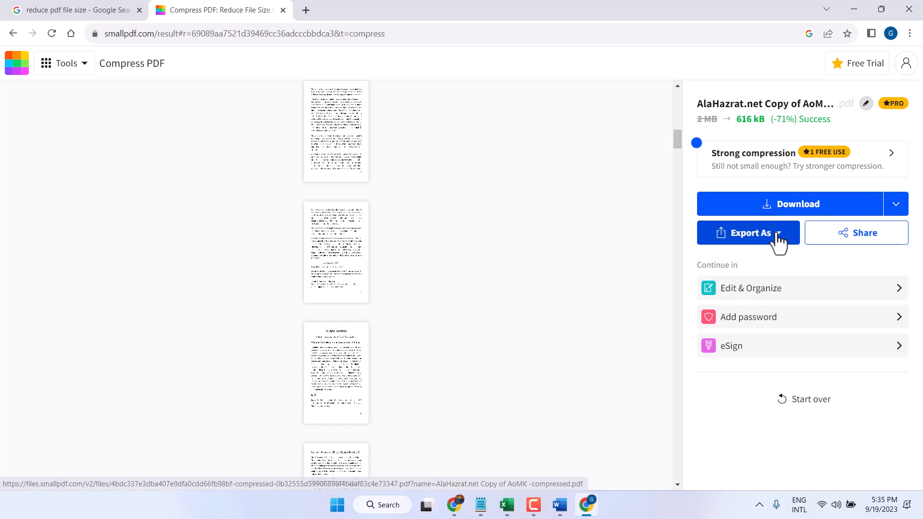
Reveal the Export As formats: Word, Excel, PowerPoint and Image.
left_click(748, 233)
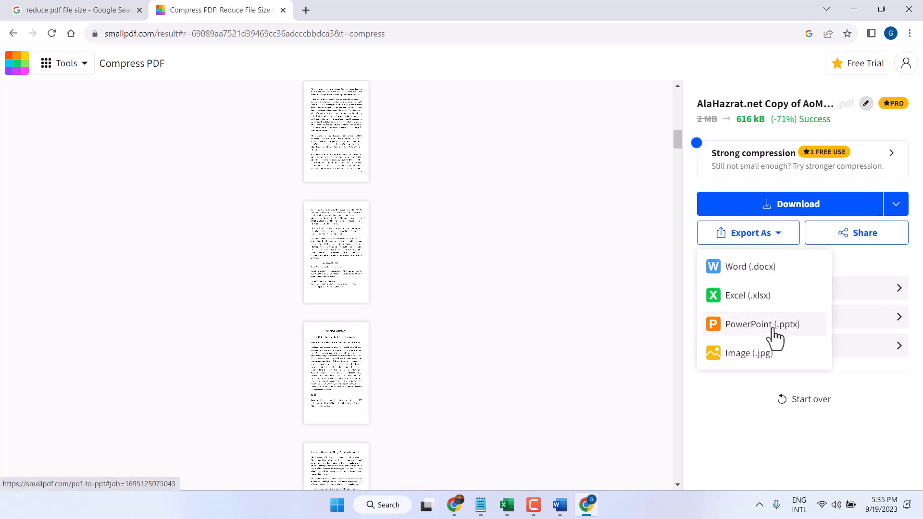
mouse_move(882, 228)
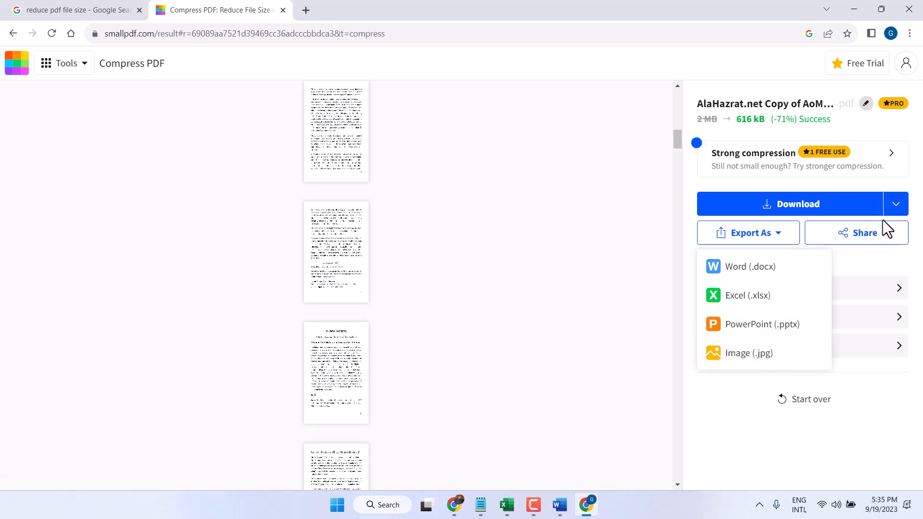
mouse_move(895, 221)
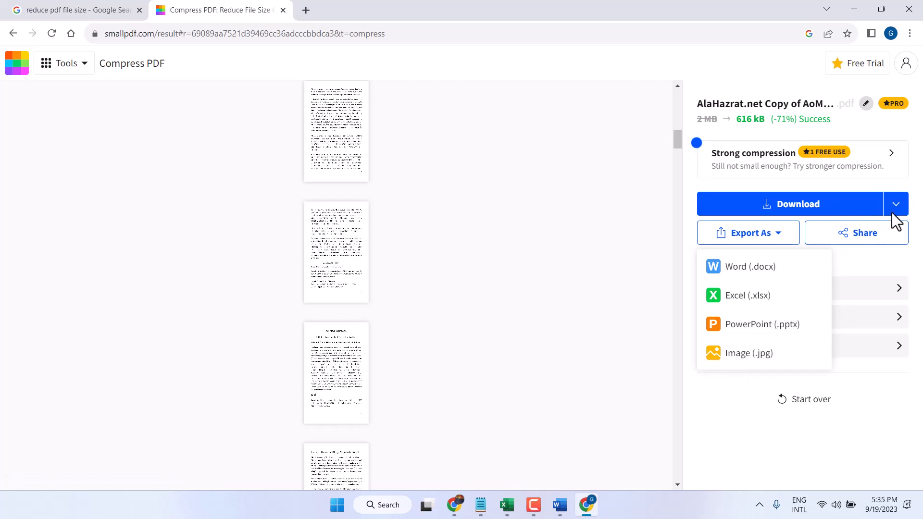
Download the compressed PDF after viewing the other save options.
left_click(895, 203)
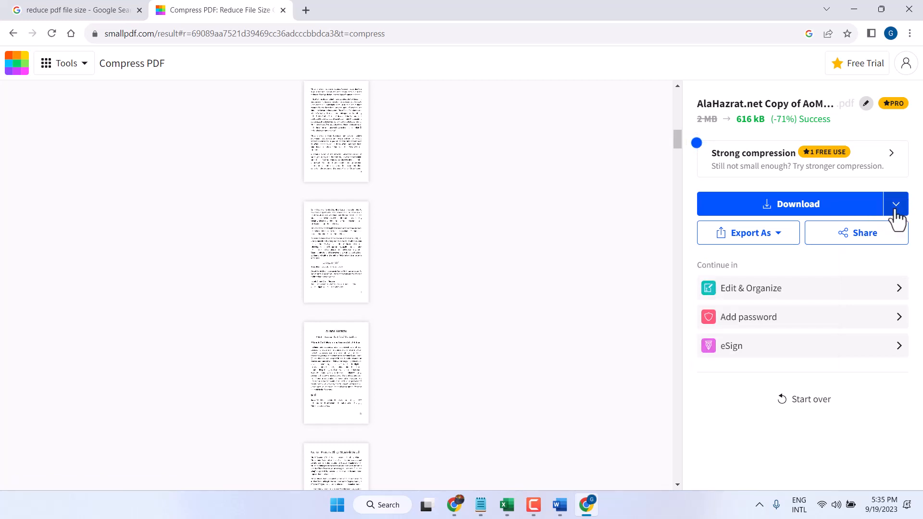
left_click(896, 204)
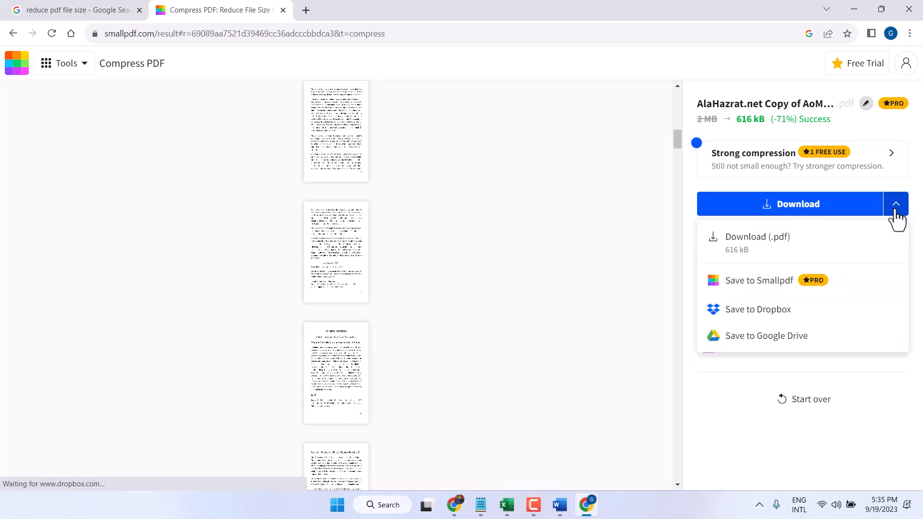
mouse_move(614, 293)
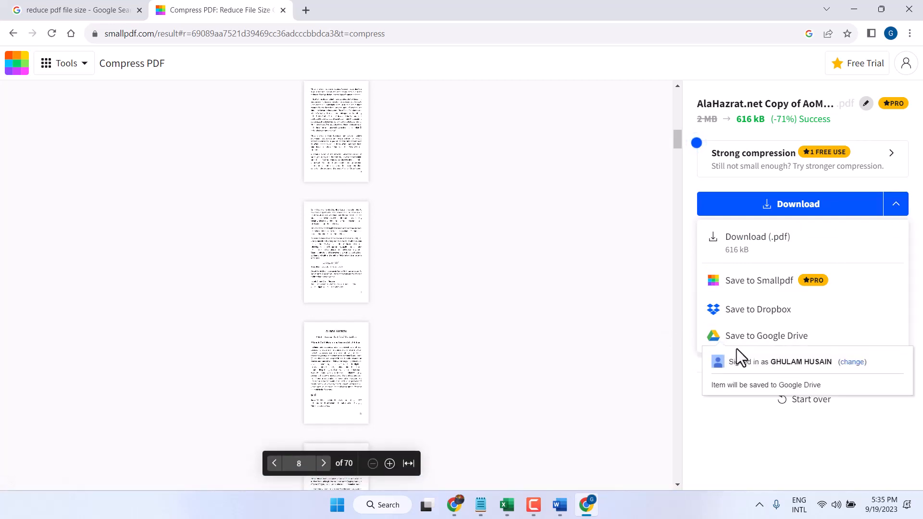
mouse_move(743, 309)
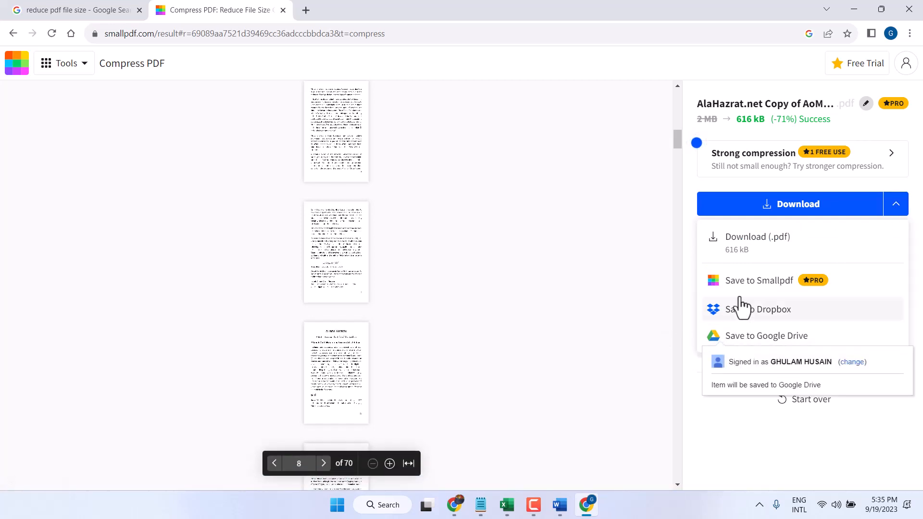
mouse_move(764, 224)
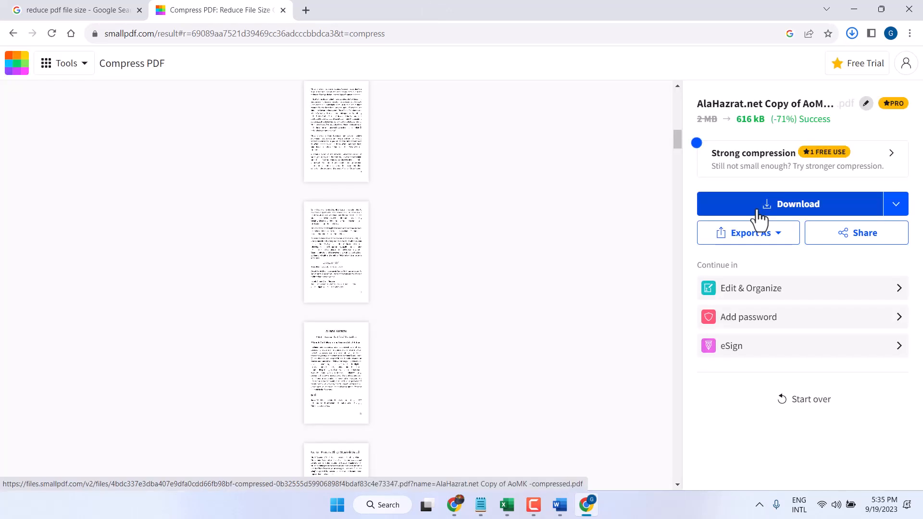
left_click(792, 204)
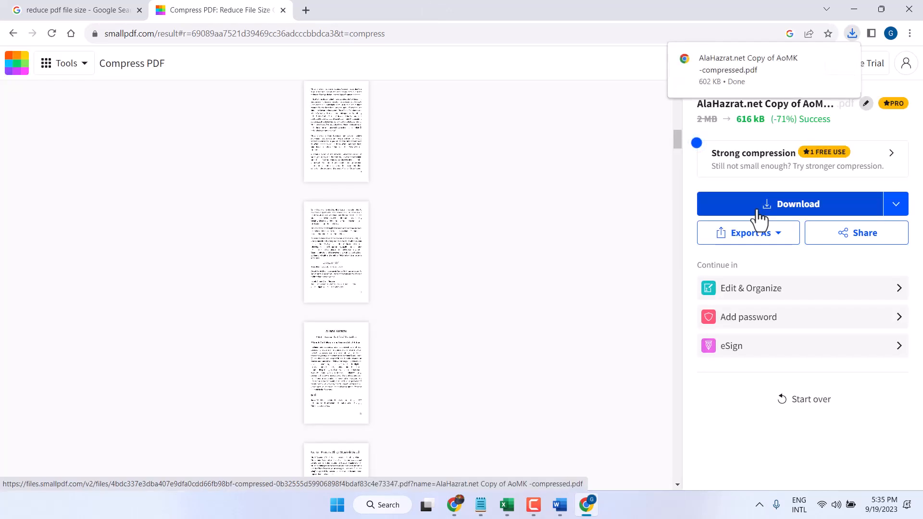